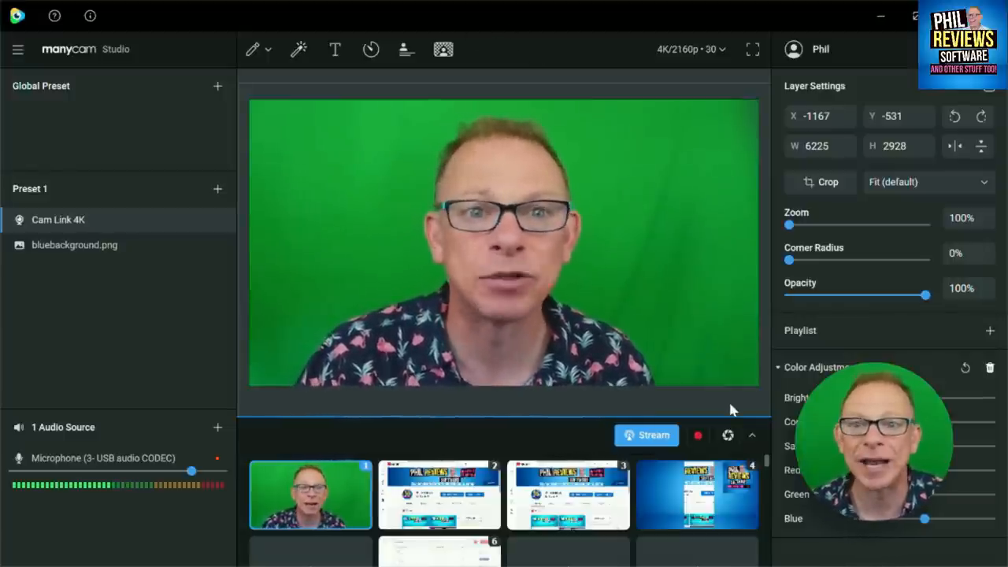
mouse_move(697, 436)
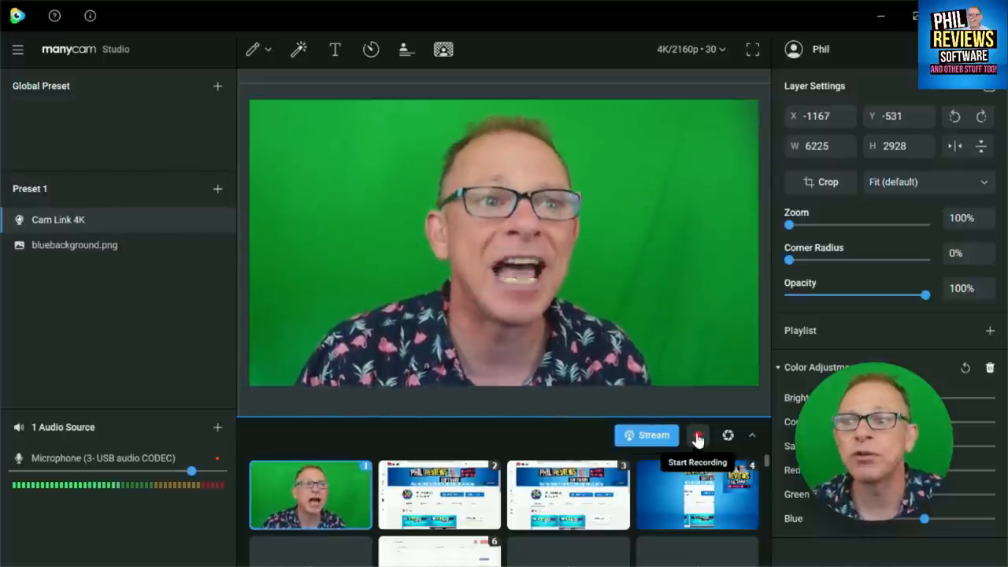
Replace the green backdrop with blue and settle the Foreground area slider at -2.
click(697, 435)
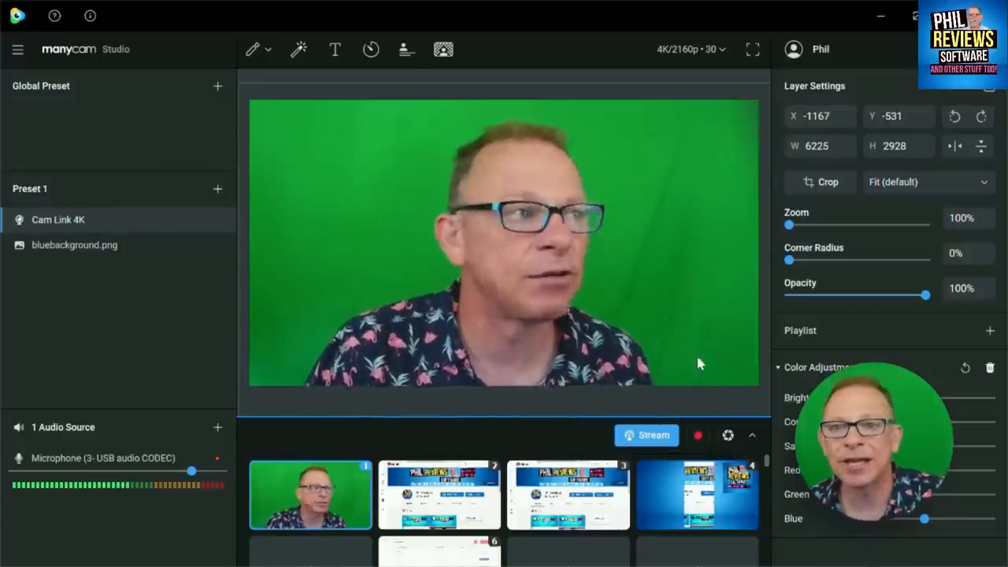
mouse_move(555, 302)
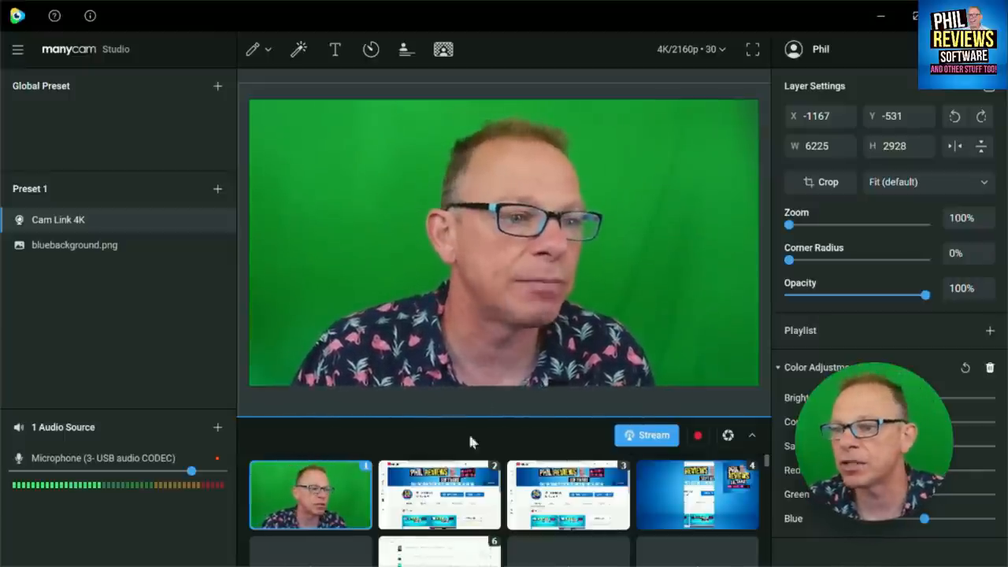
mouse_move(697, 494)
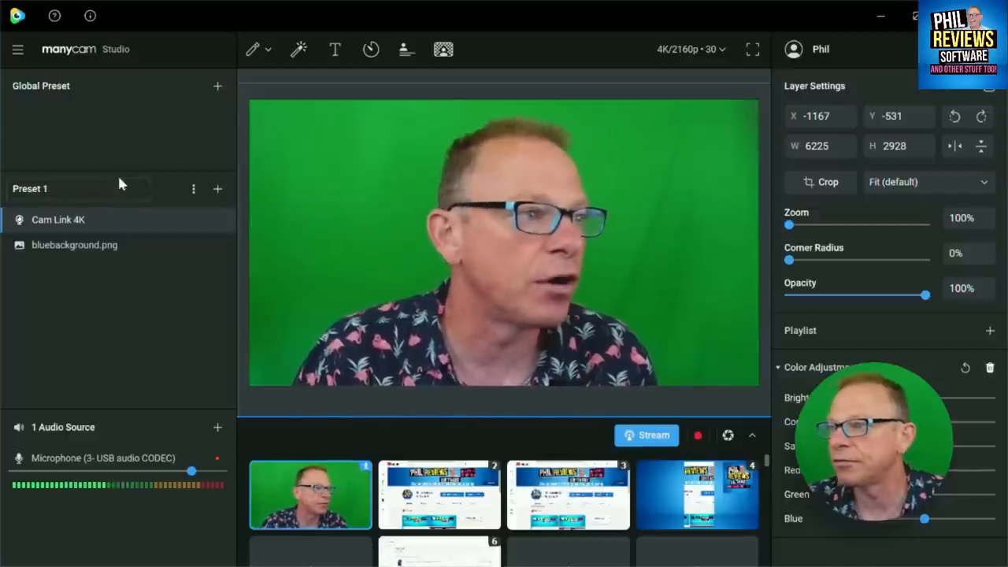
mouse_move(74, 237)
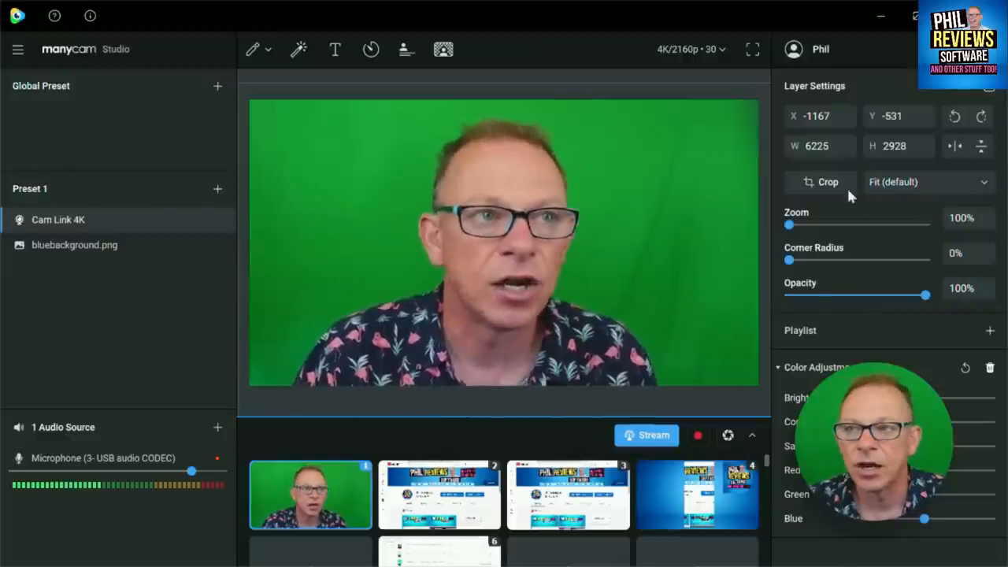
mouse_move(253, 49)
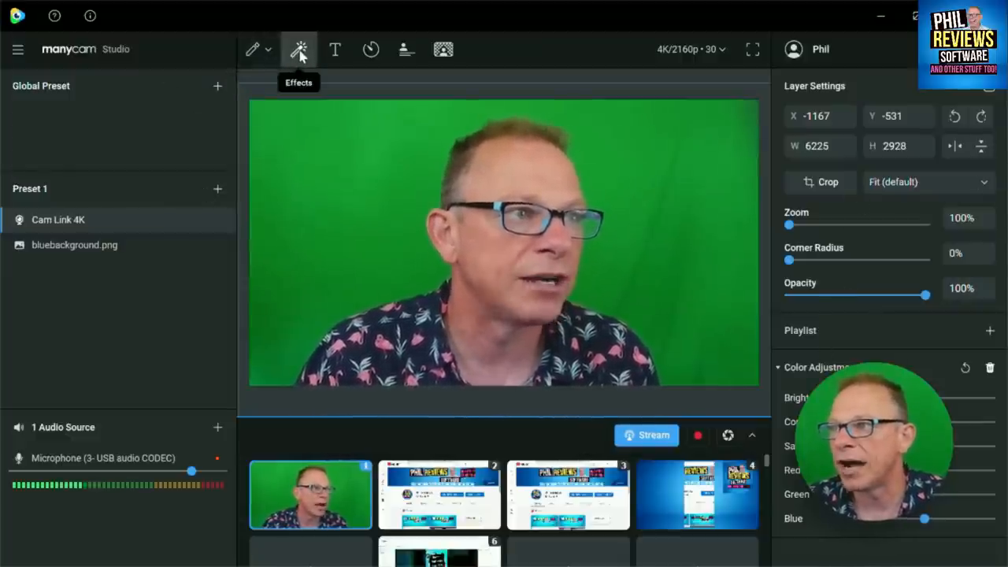
mouse_move(371, 48)
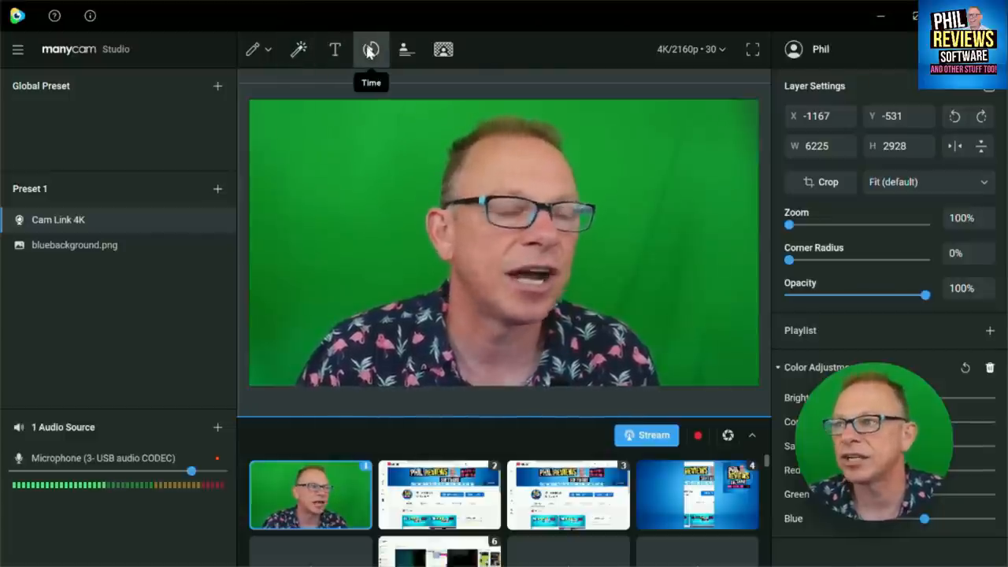
mouse_move(444, 48)
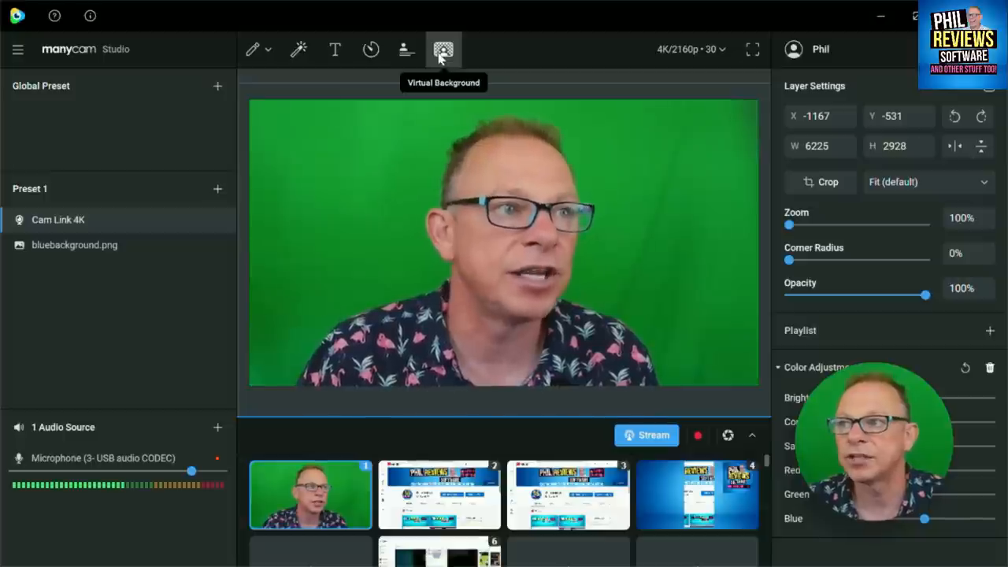
mouse_move(558, 58)
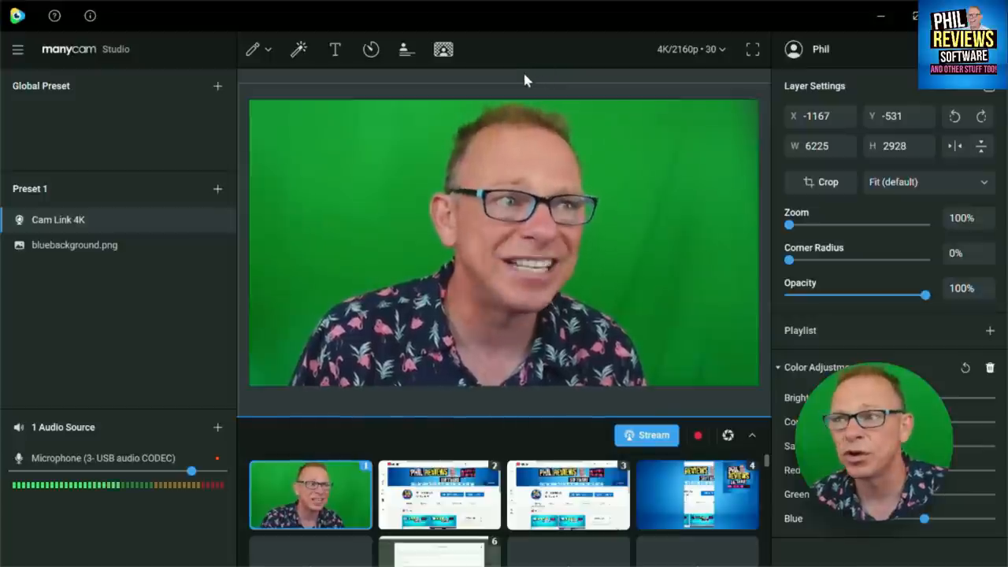
mouse_move(443, 49)
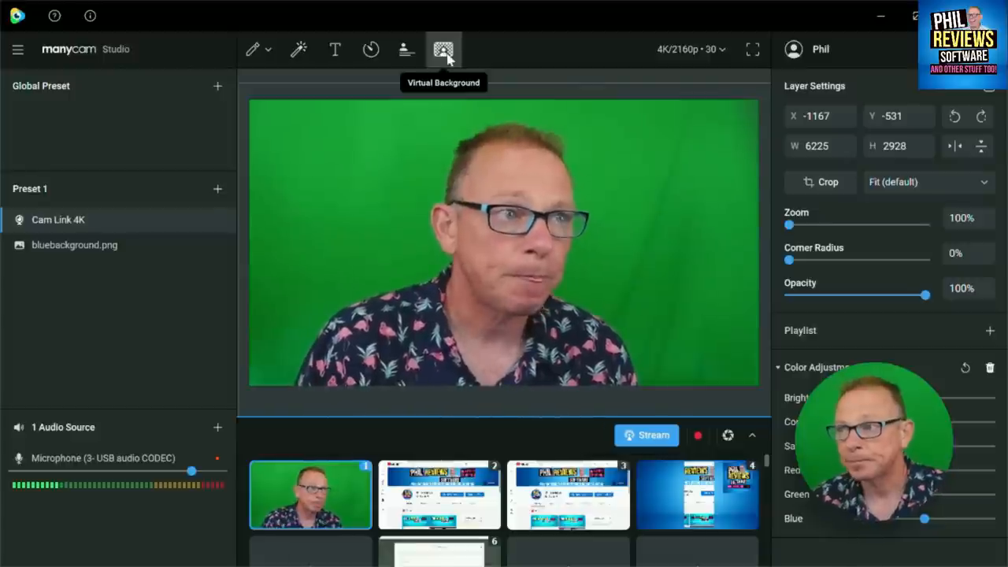
click(443, 49)
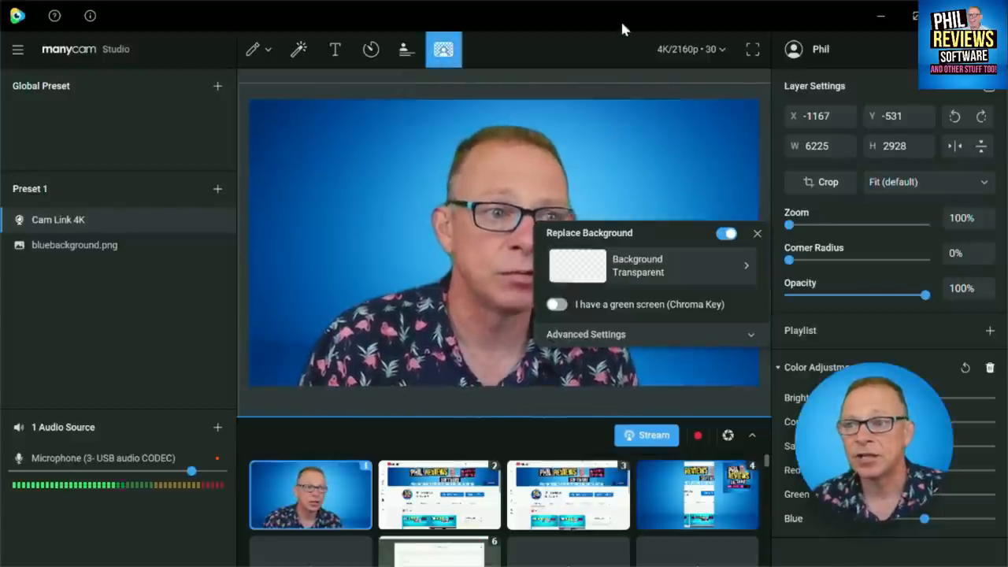
mouse_move(593, 195)
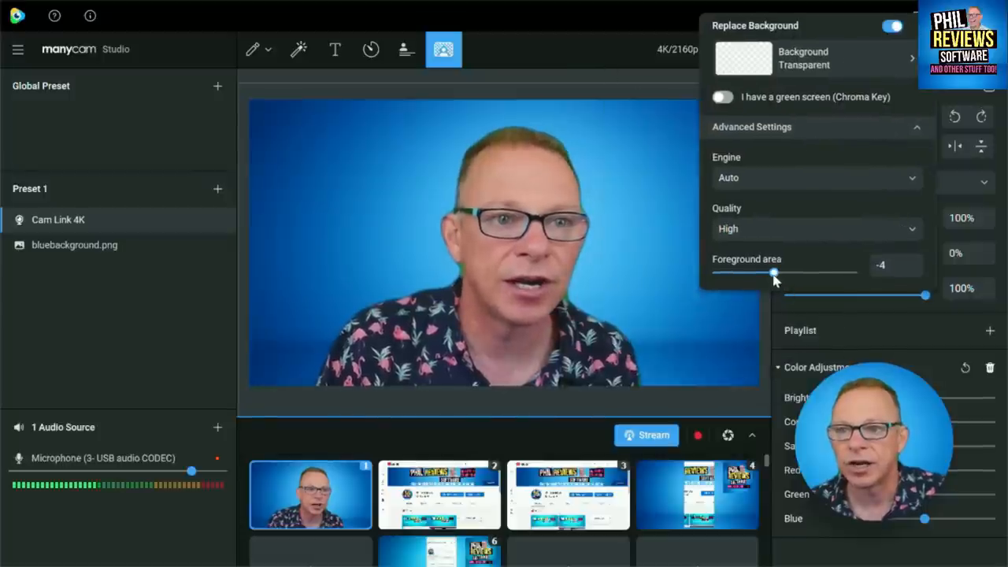
drag(774, 272, 852, 272)
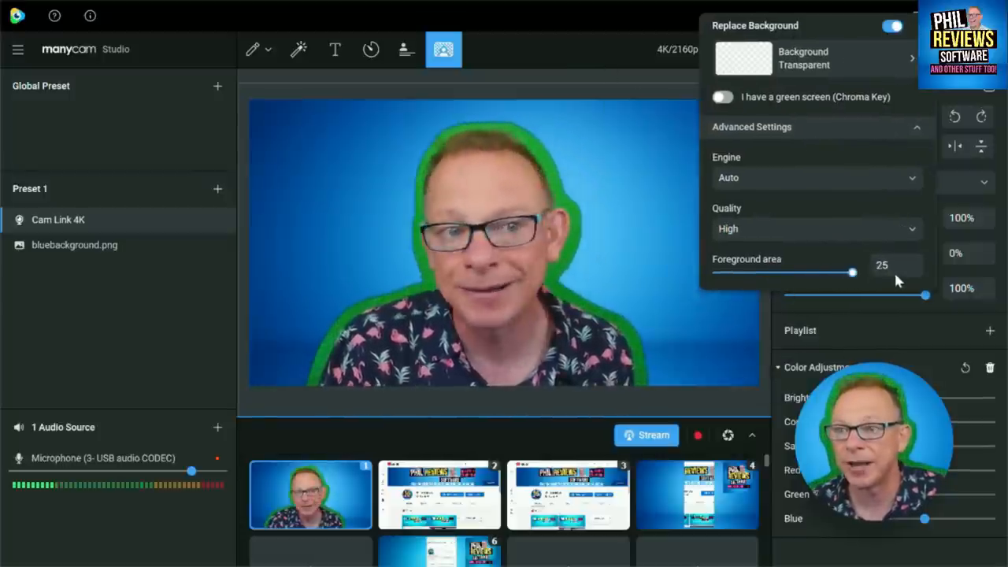
drag(852, 272, 849, 272)
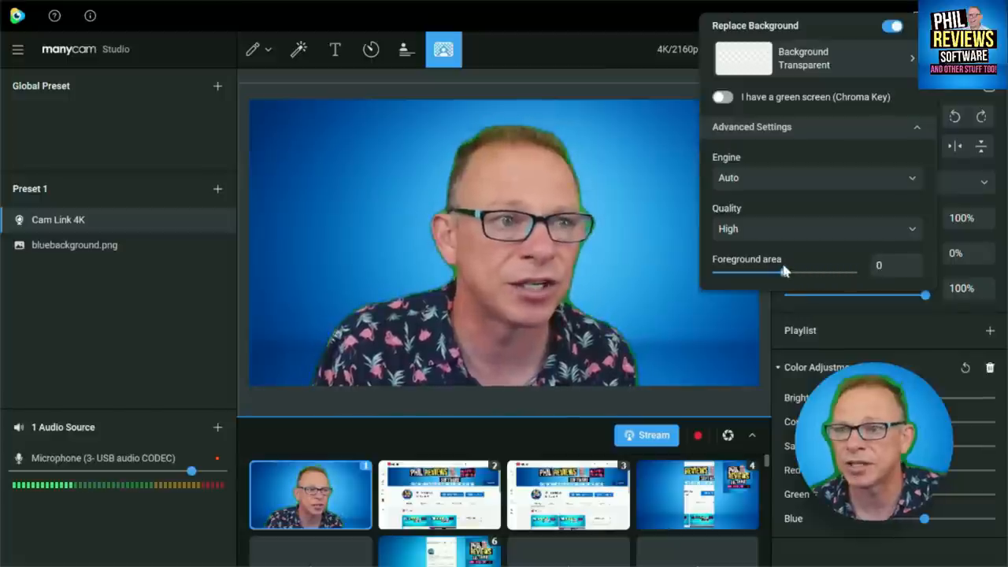
drag(784, 272, 772, 272)
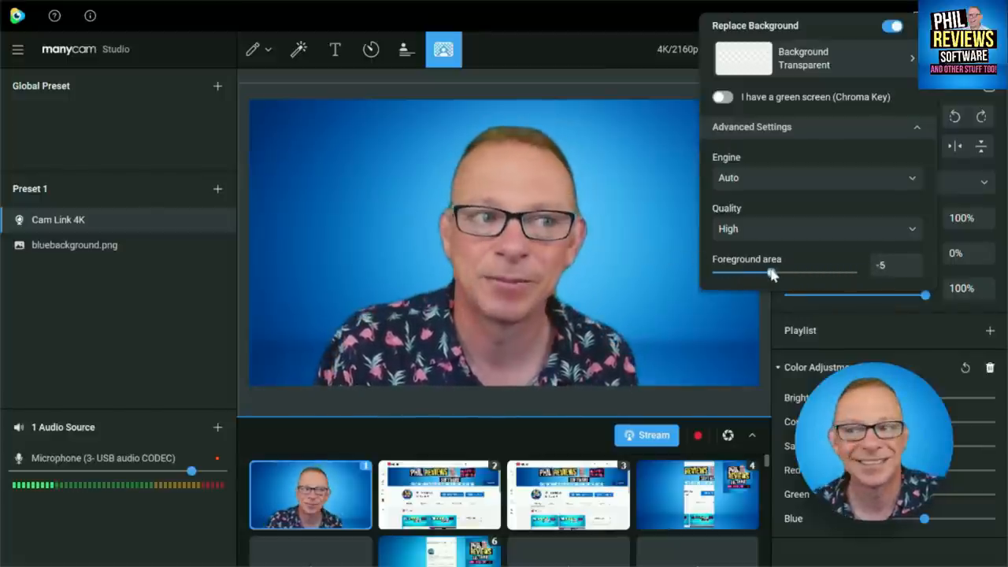
drag(772, 271, 784, 272)
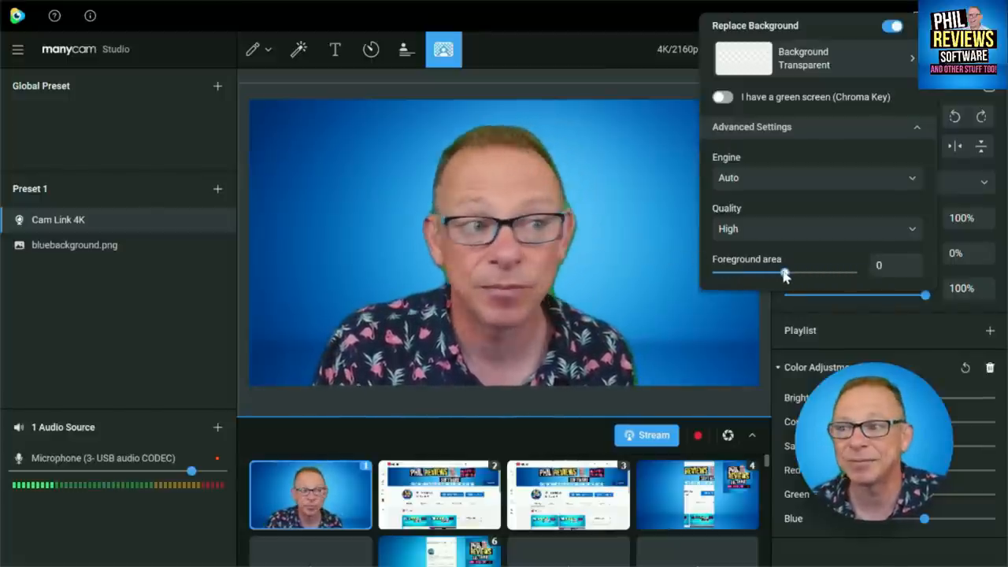
drag(786, 273, 779, 273)
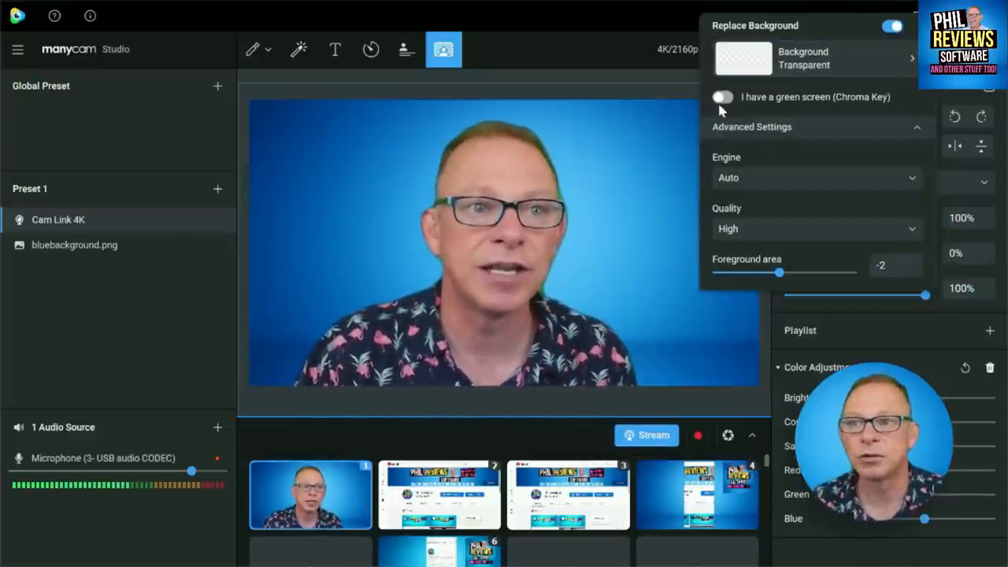
Close the Replace Background panel, leaving the presenter on blue.
click(722, 100)
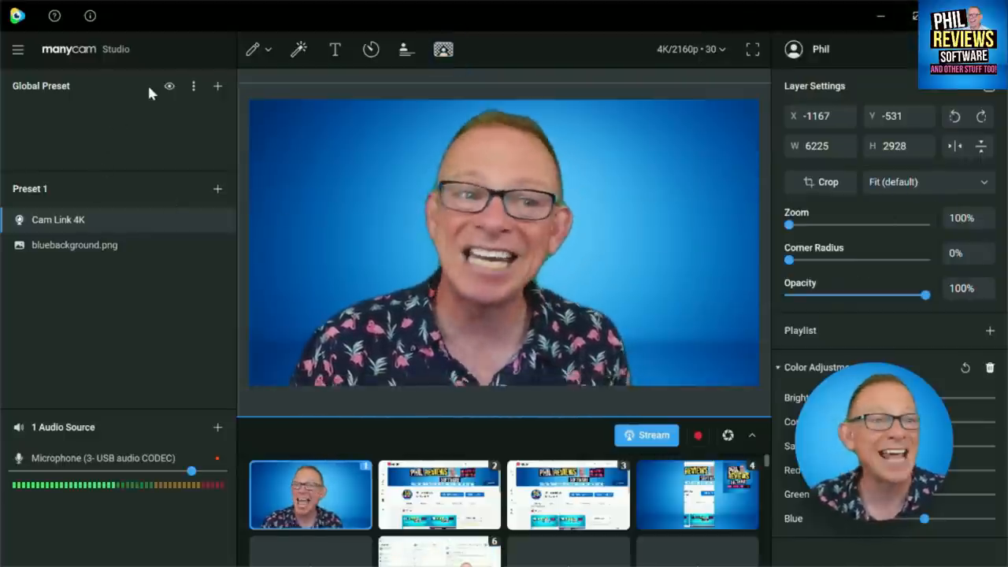
Add the Softwarereviews.png image as a new Images & Videos layer in Preset 1.
click(218, 188)
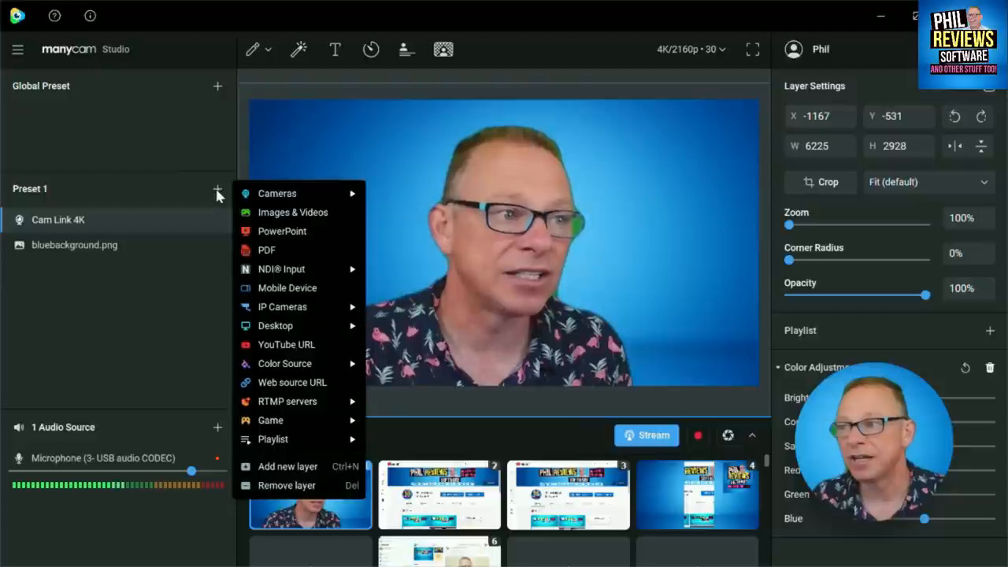
mouse_move(277, 193)
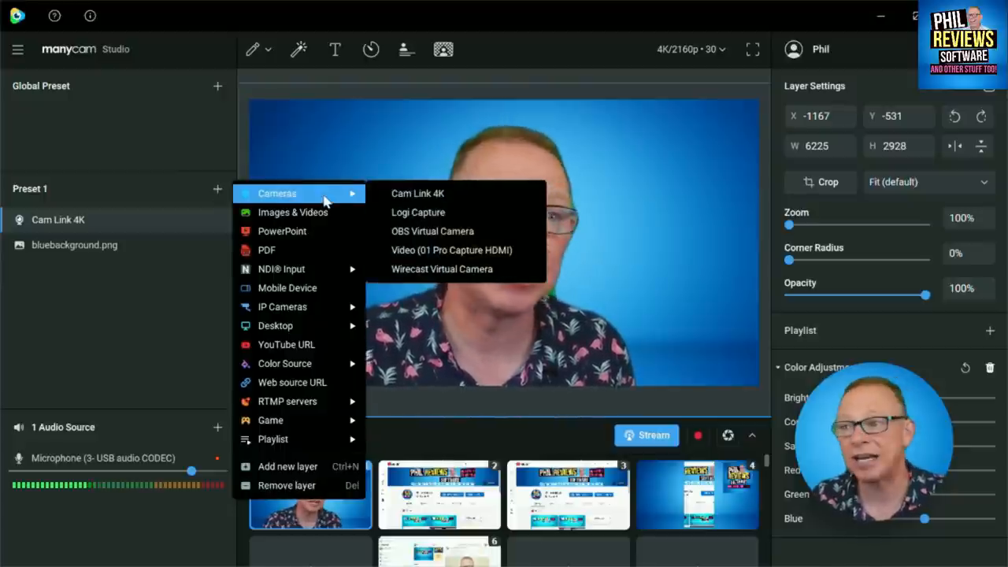
mouse_move(292, 212)
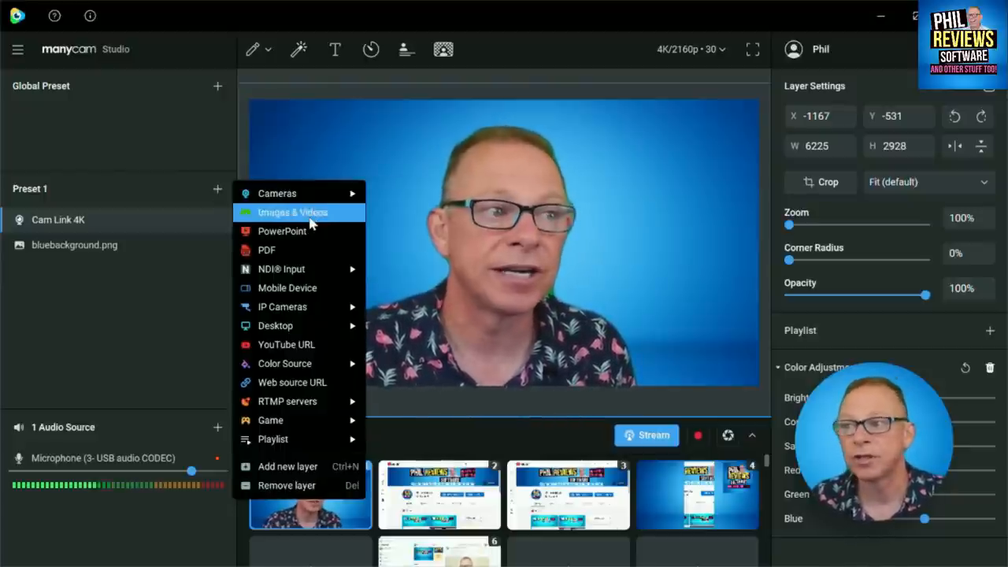
mouse_move(281, 269)
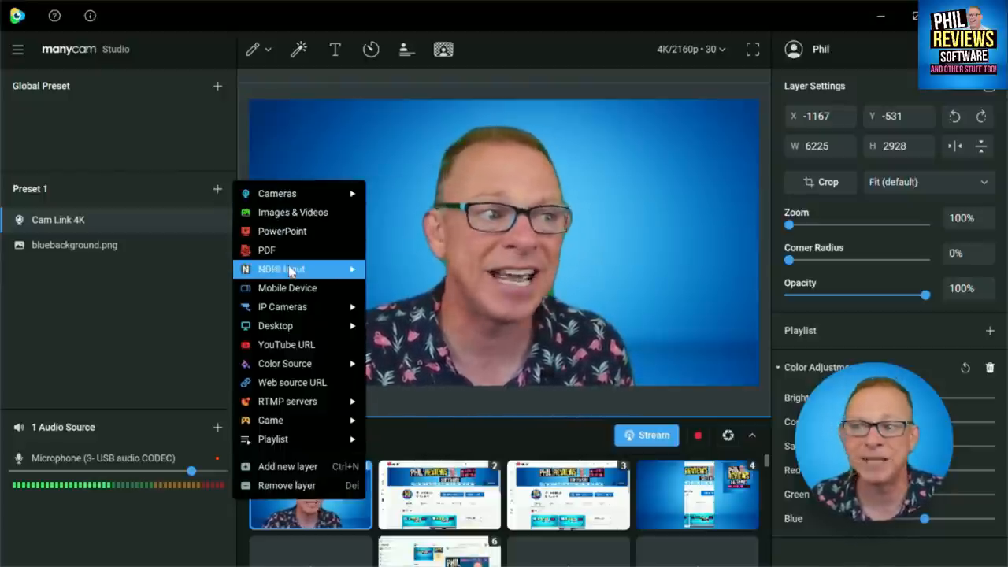
mouse_move(287, 288)
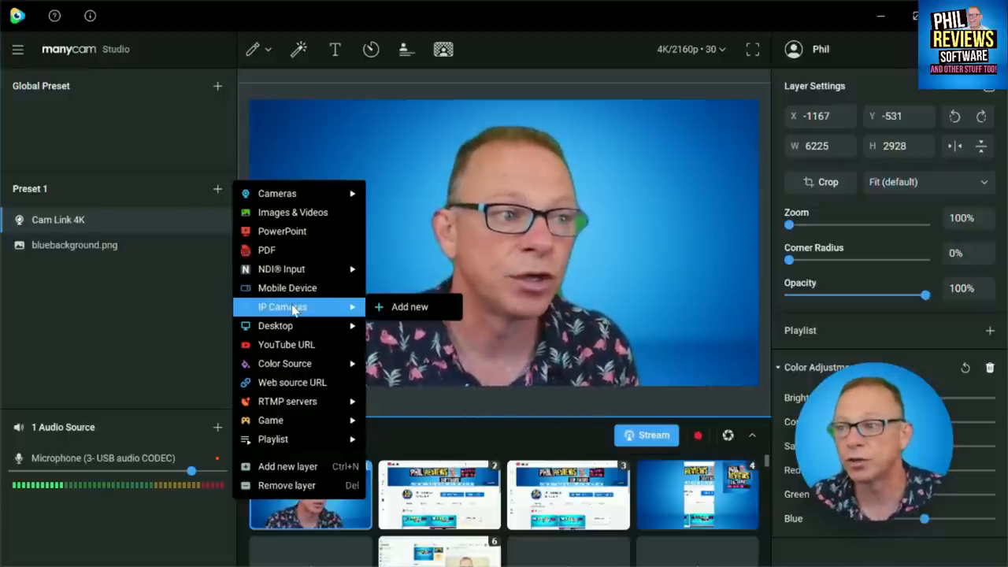
mouse_move(276, 326)
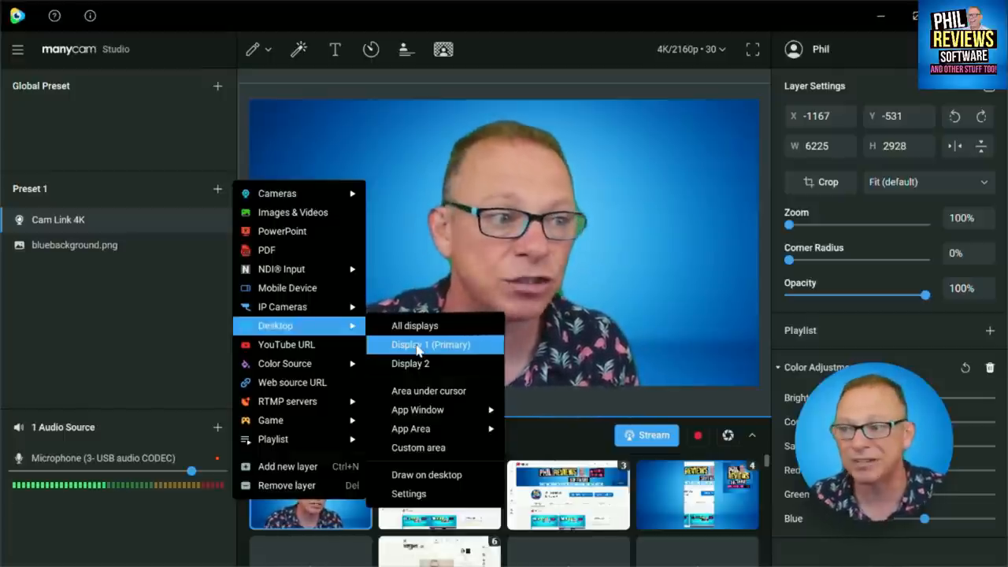
mouse_move(288, 402)
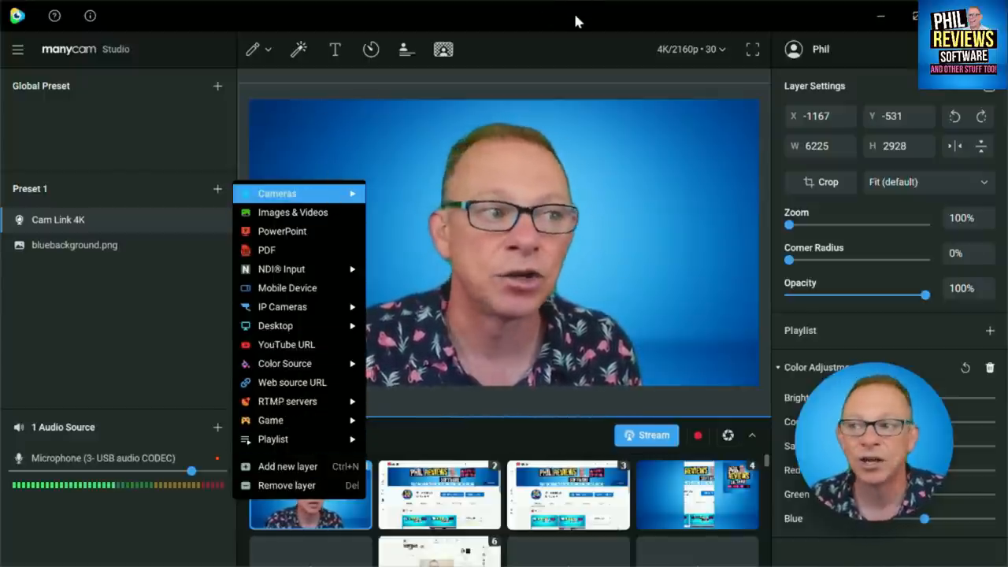
click(293, 212)
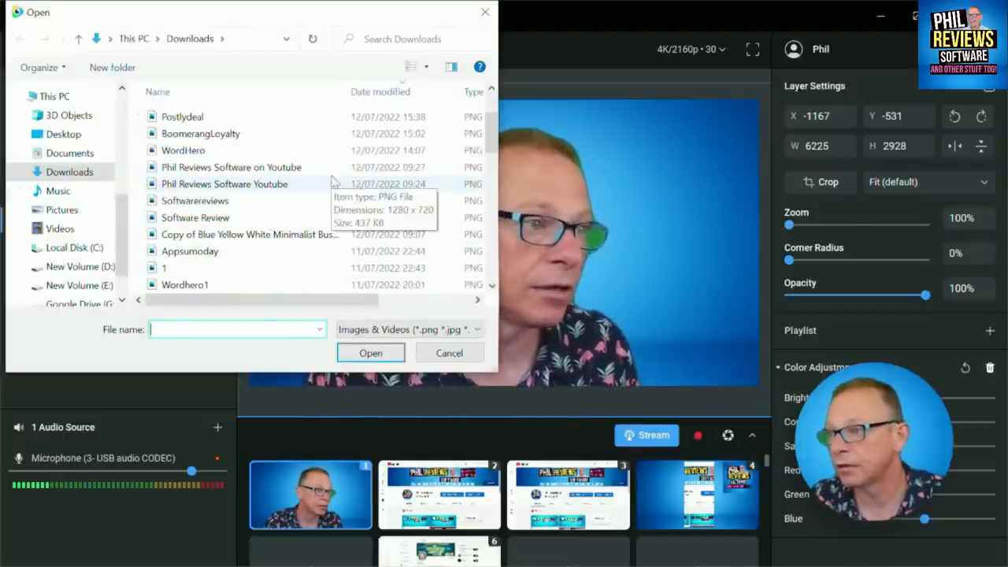
click(194, 200)
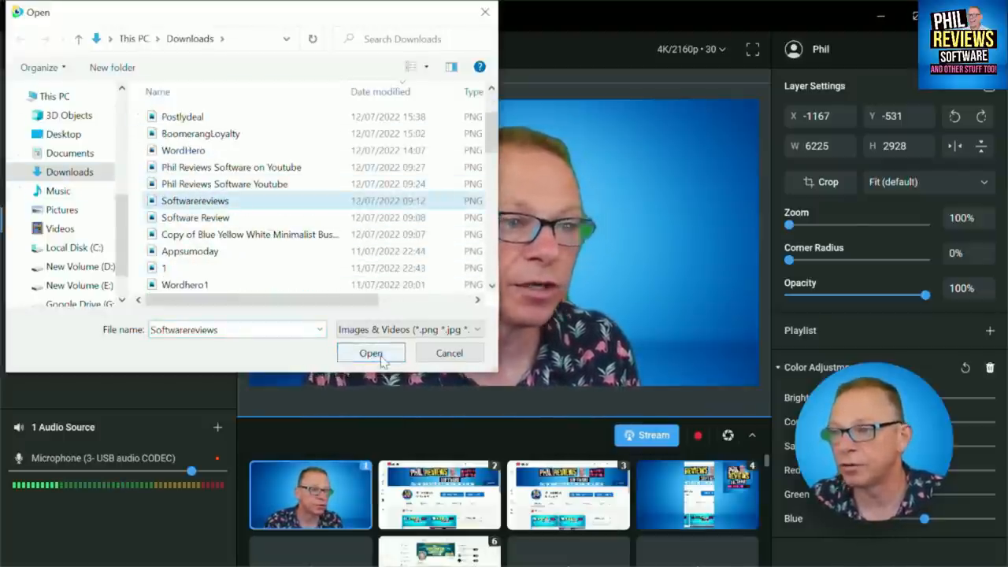
click(370, 353)
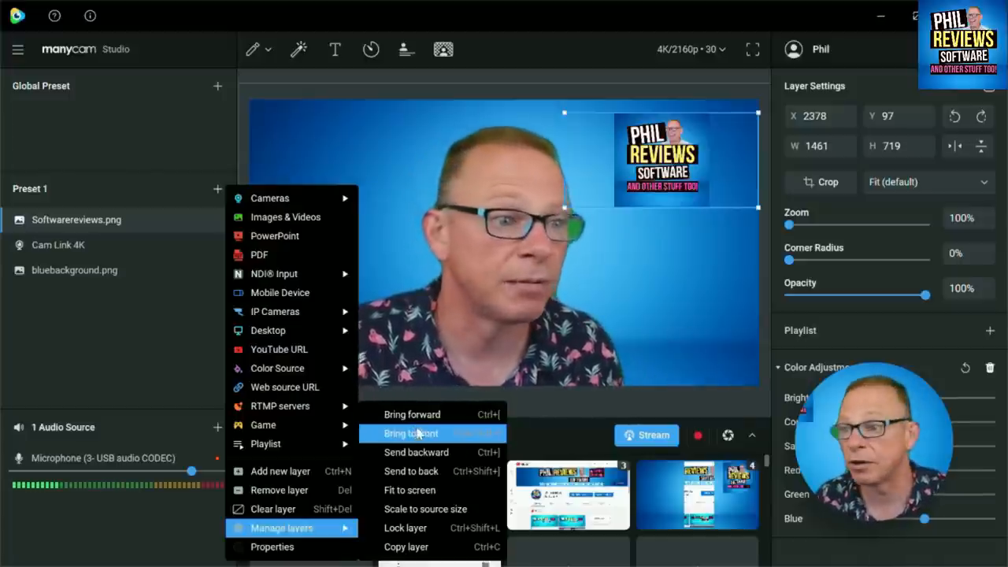
Reorder layers so Cam Link 4K sits above the Softwarereviews.png logo.
click(410, 433)
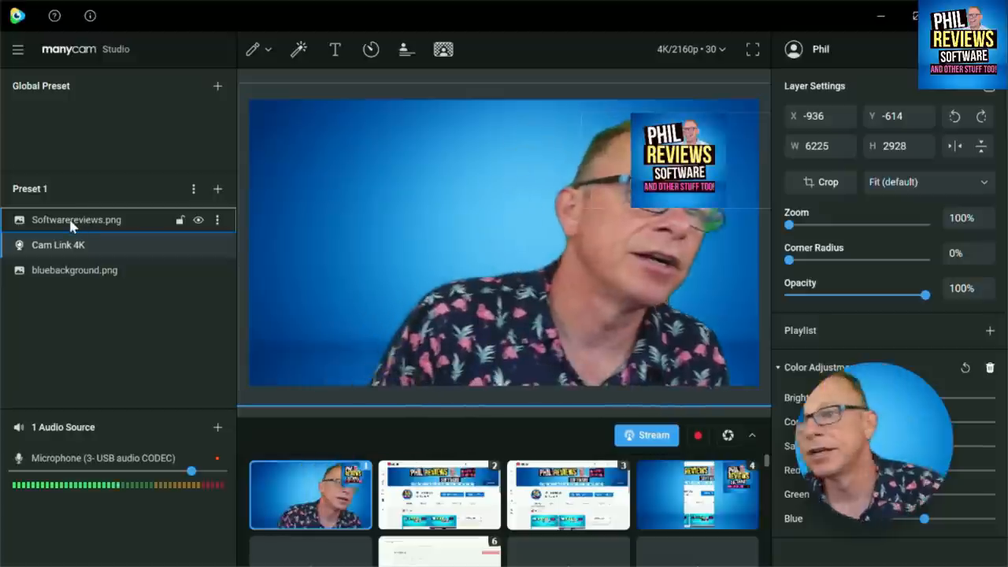
drag(77, 219, 71, 248)
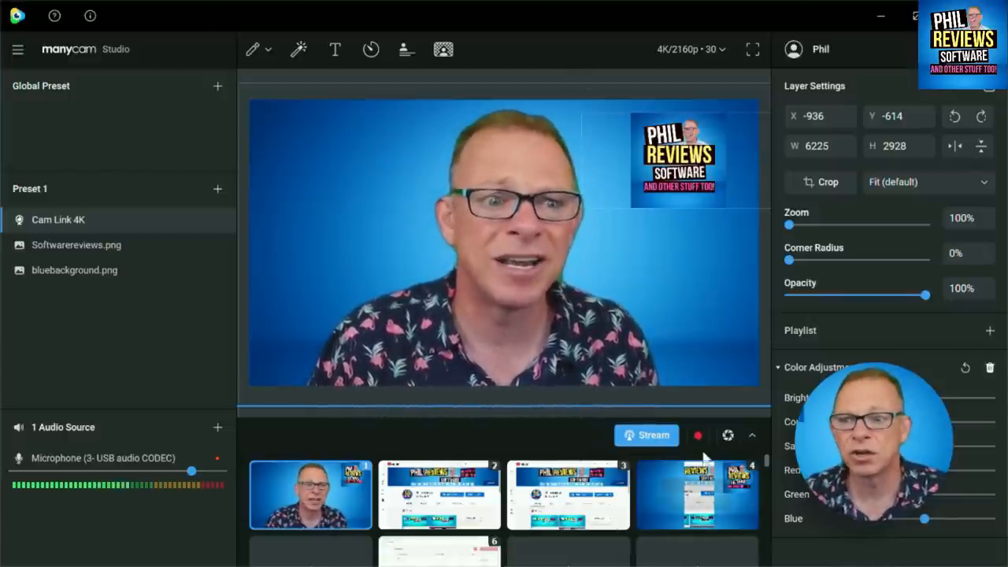
mouse_move(697, 435)
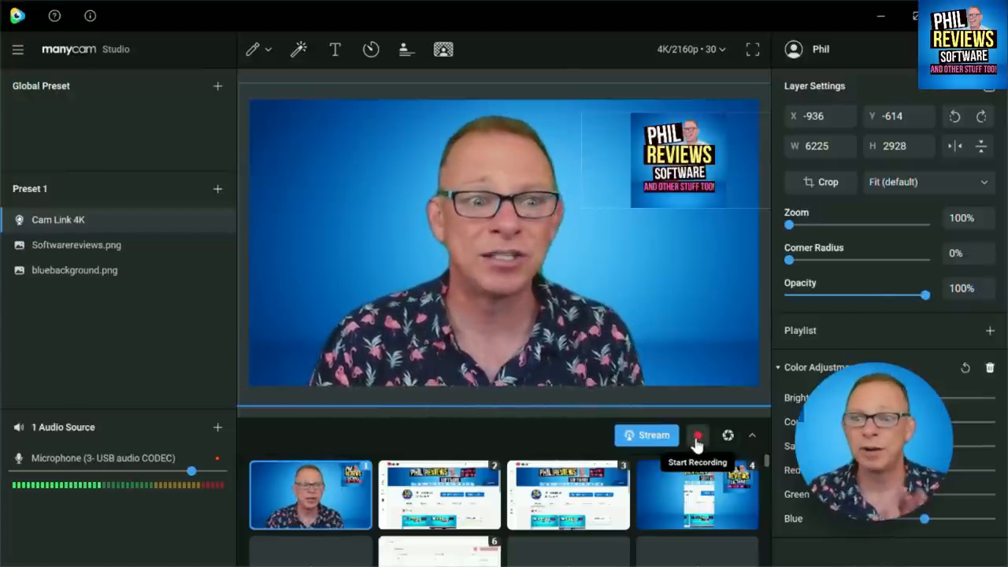
Start recording the blue-background scene, then make the YouTube channel preset live.
click(696, 435)
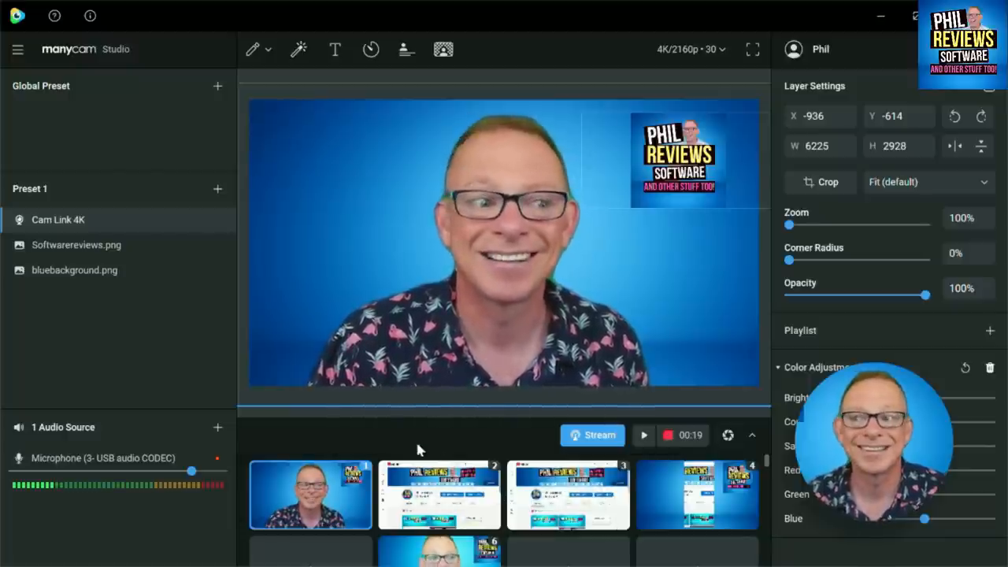
click(439, 494)
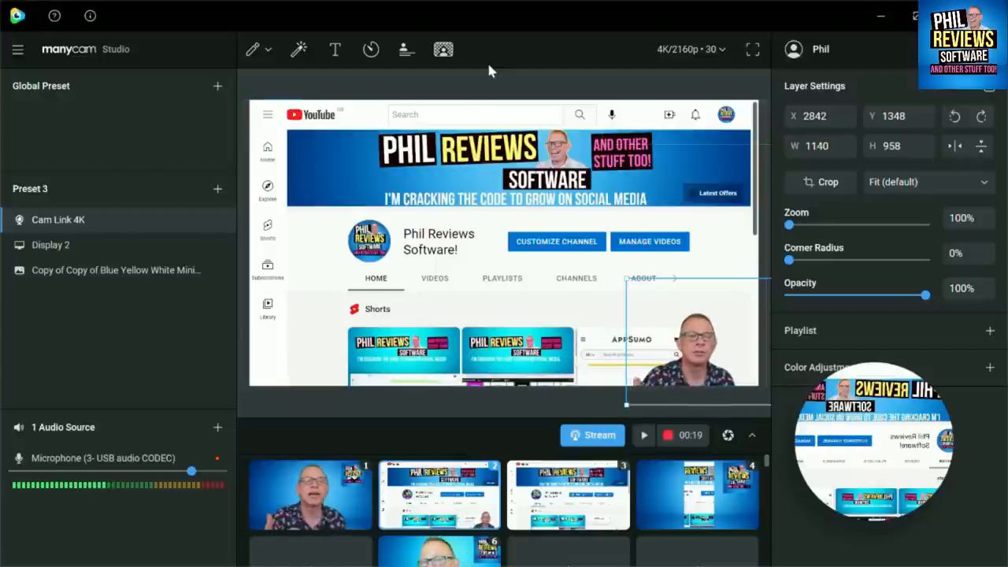
mouse_move(564, 41)
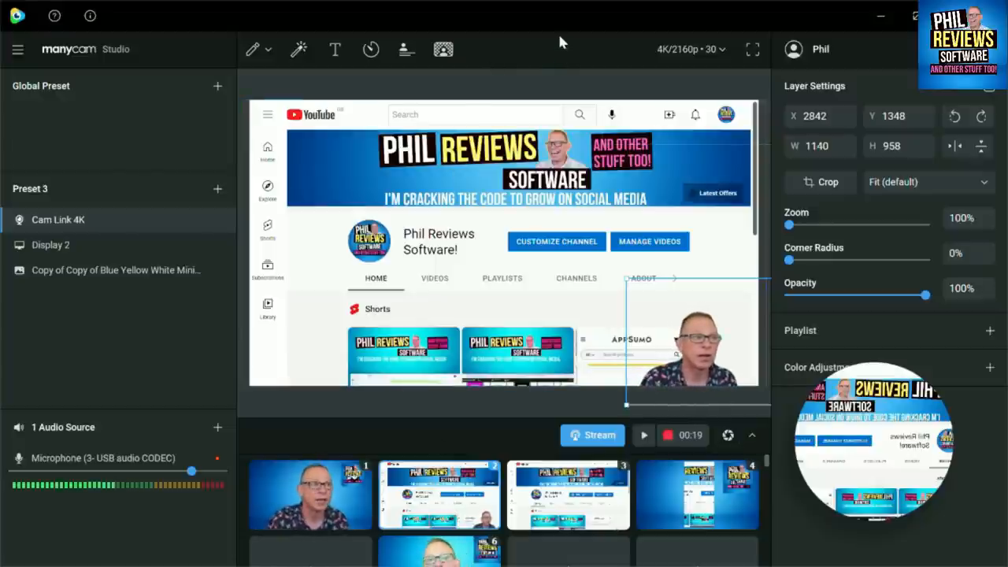
mouse_move(643, 435)
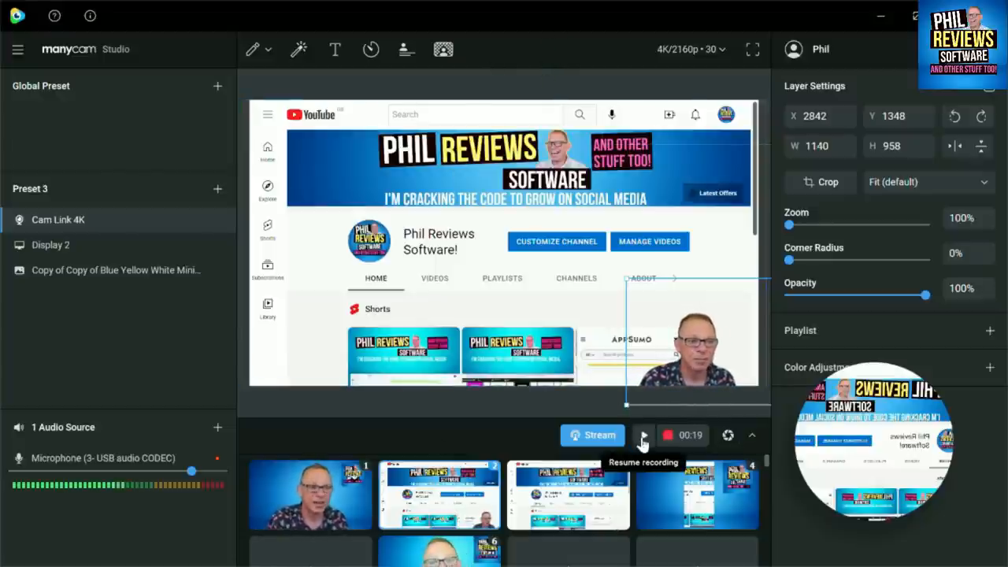
Resume, pause and resume the recording, then scroll the live YouTube page.
click(643, 434)
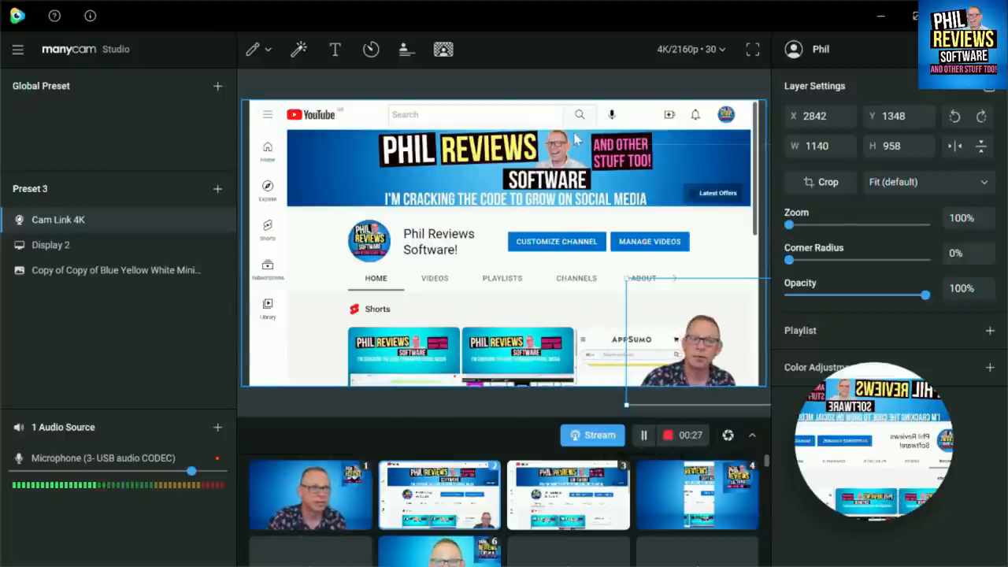
mouse_move(581, 56)
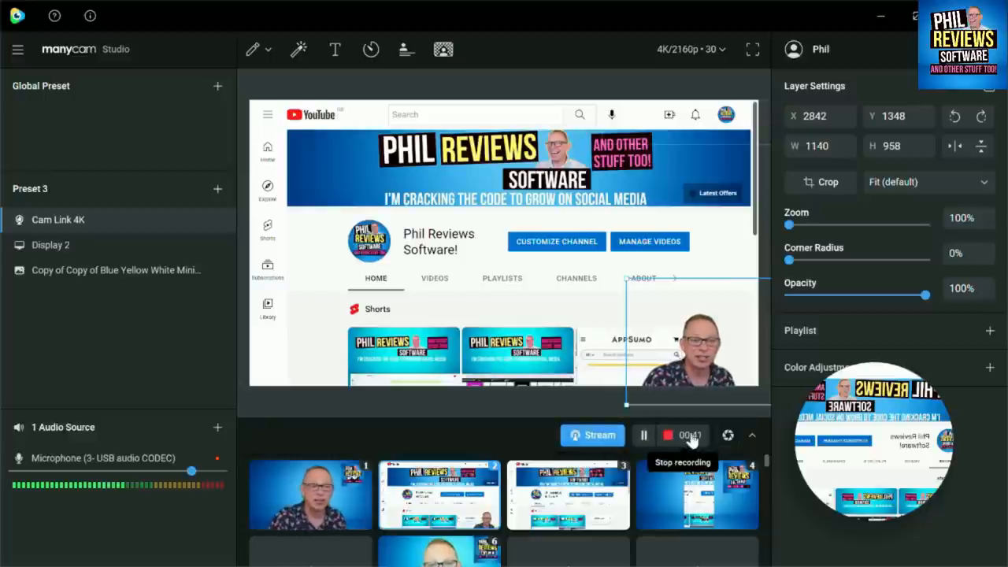
click(643, 434)
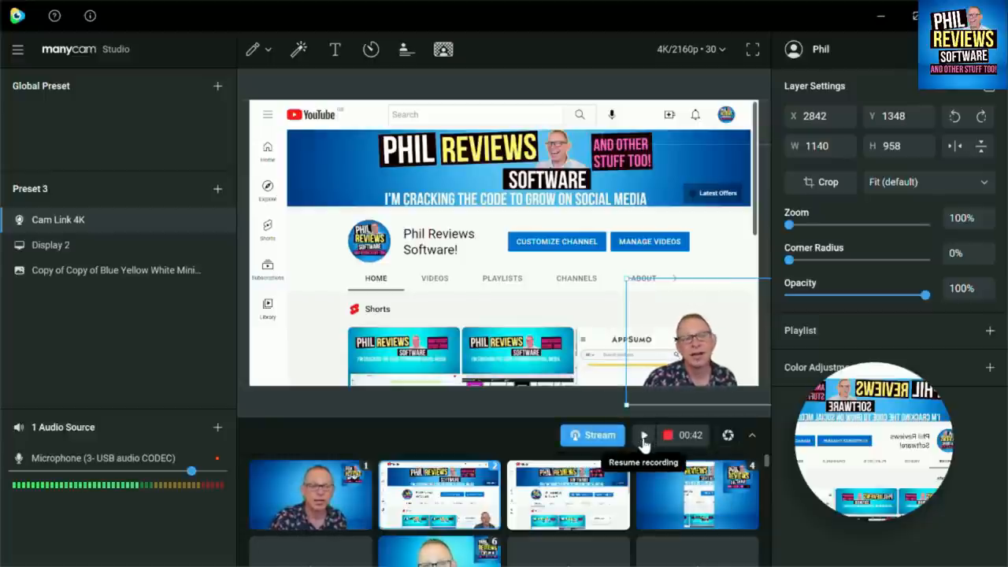
click(642, 435)
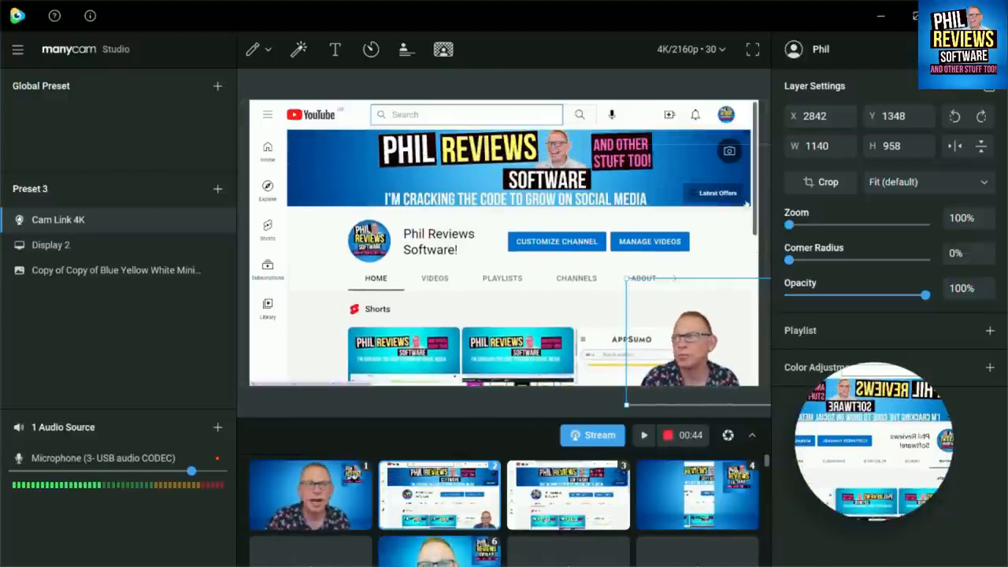
scroll(down, 3)
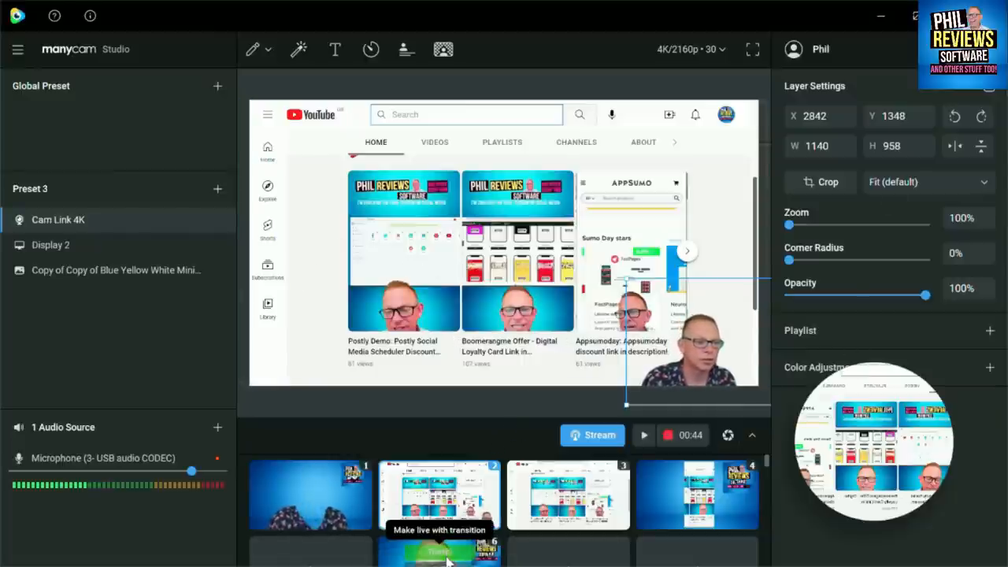
Make scene 1 live again with a transition.
click(439, 551)
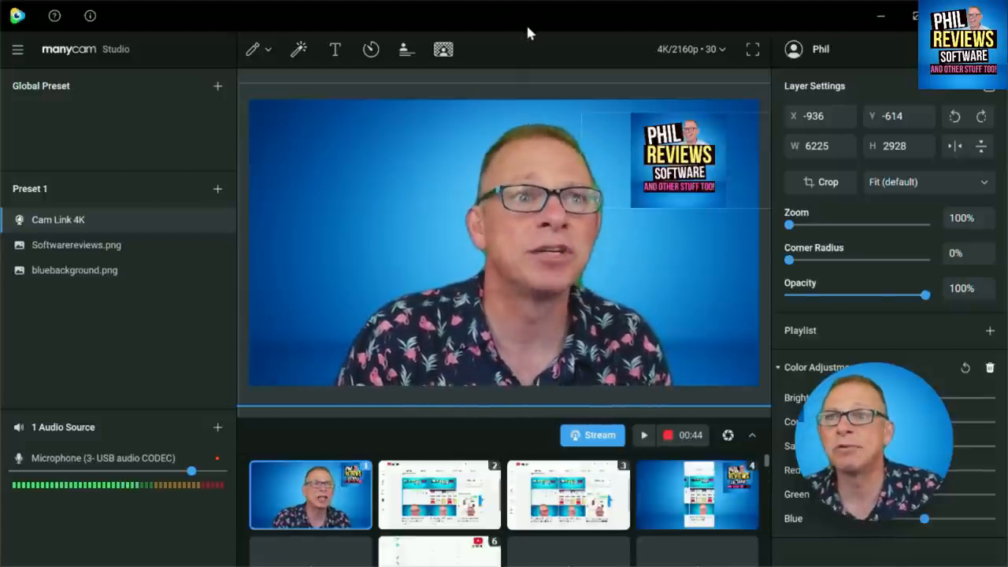
mouse_move(542, 6)
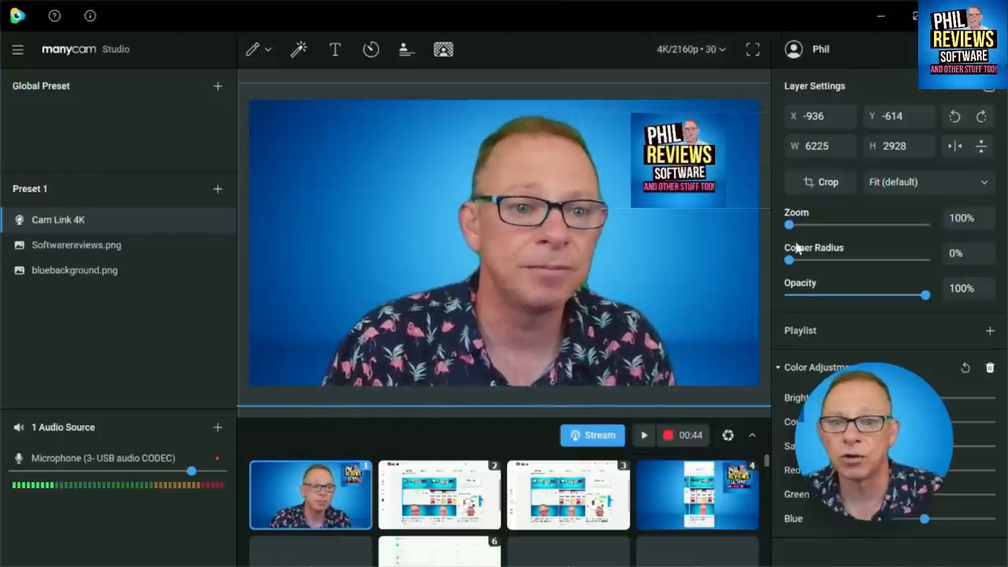
click(690, 49)
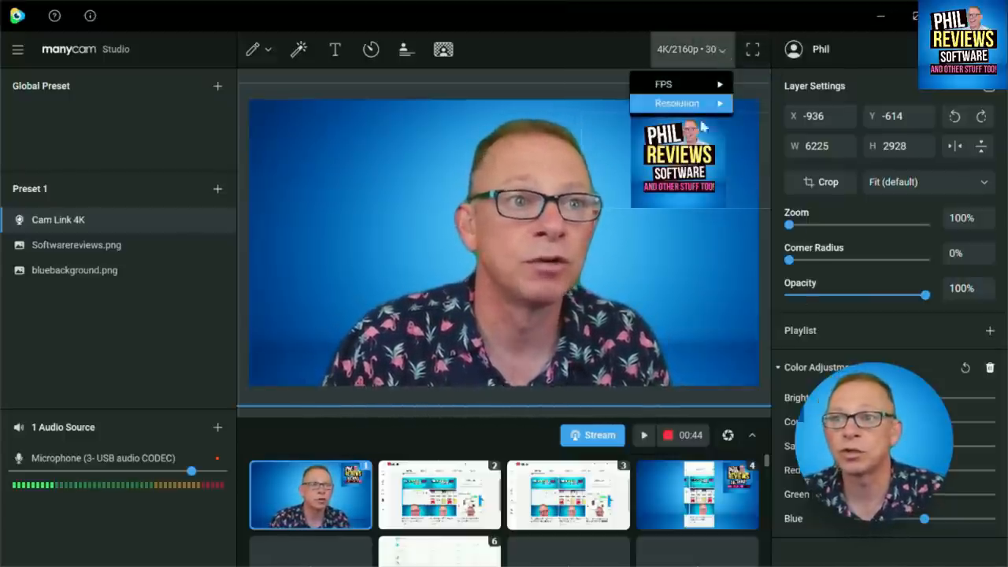
click(664, 85)
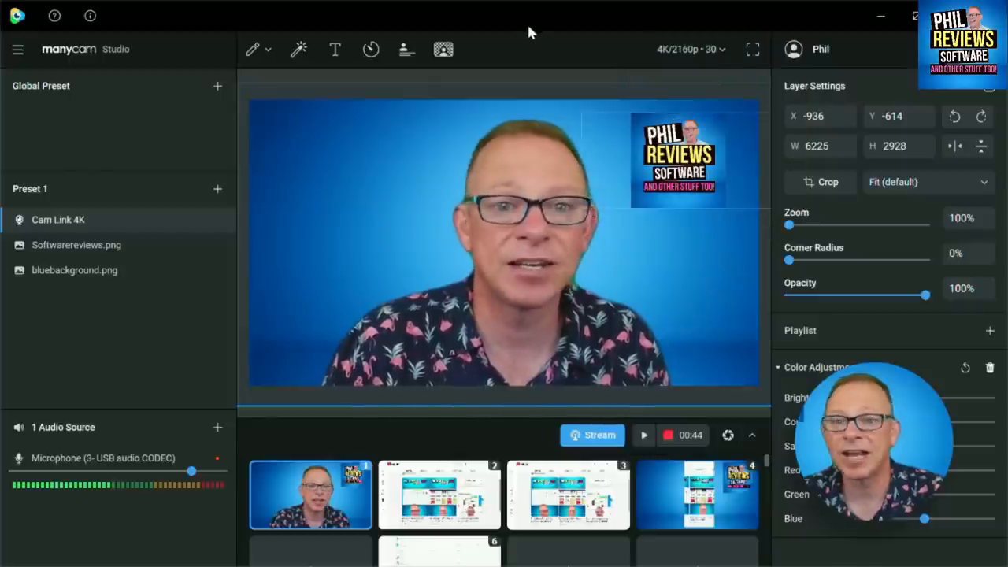
mouse_move(532, 69)
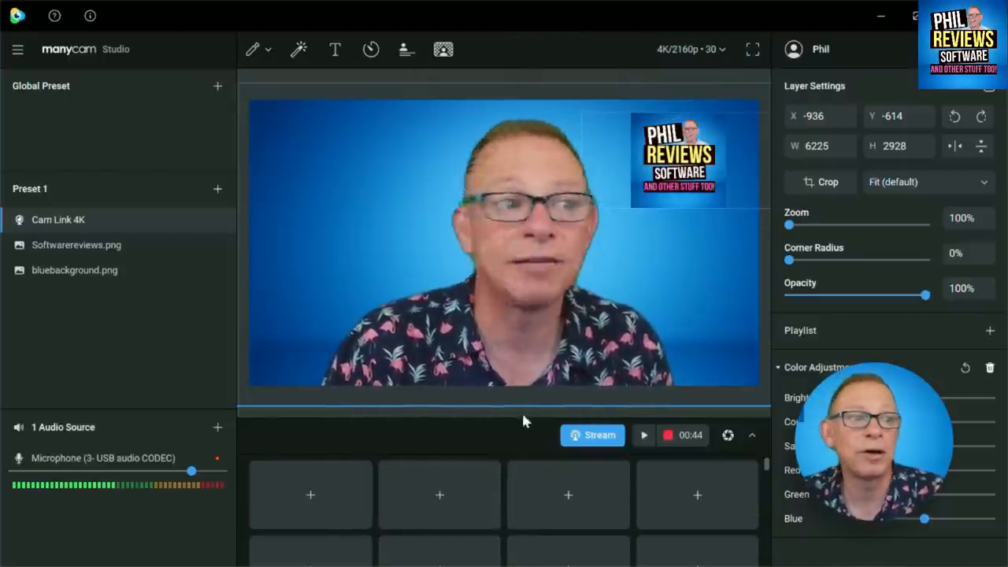
Open Configure & Start Stream and pick YouTube as the destination.
click(593, 434)
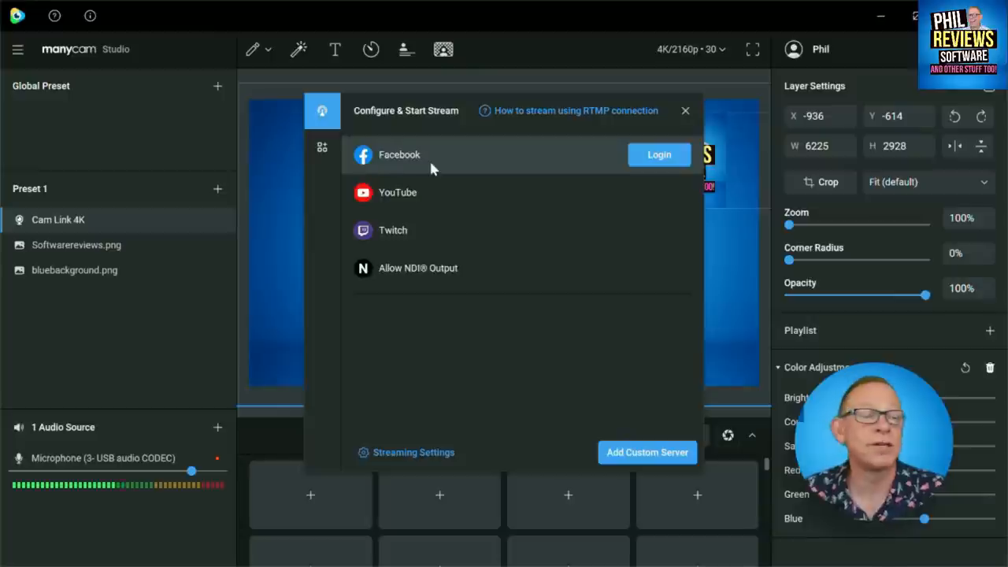
mouse_move(429, 197)
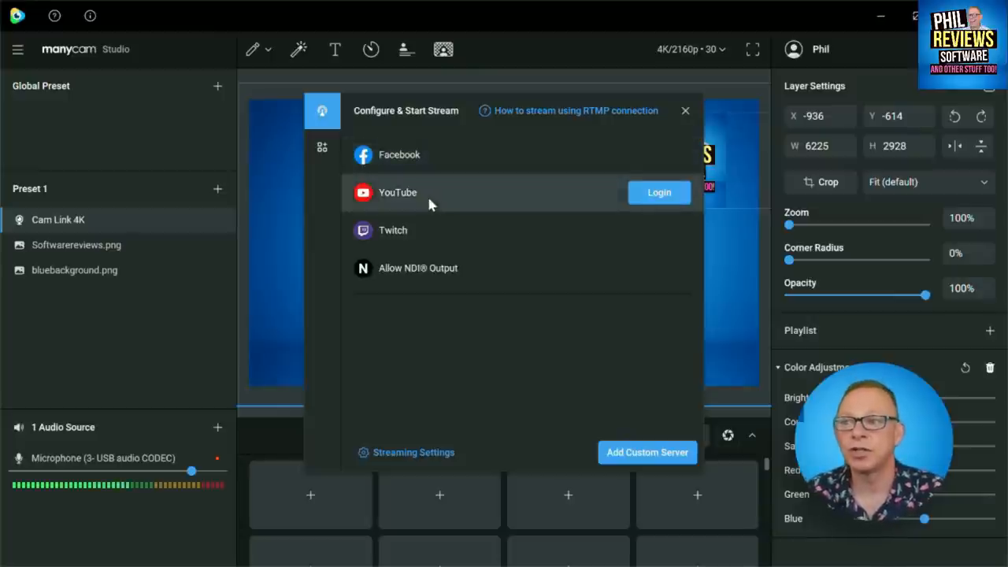
mouse_move(461, 235)
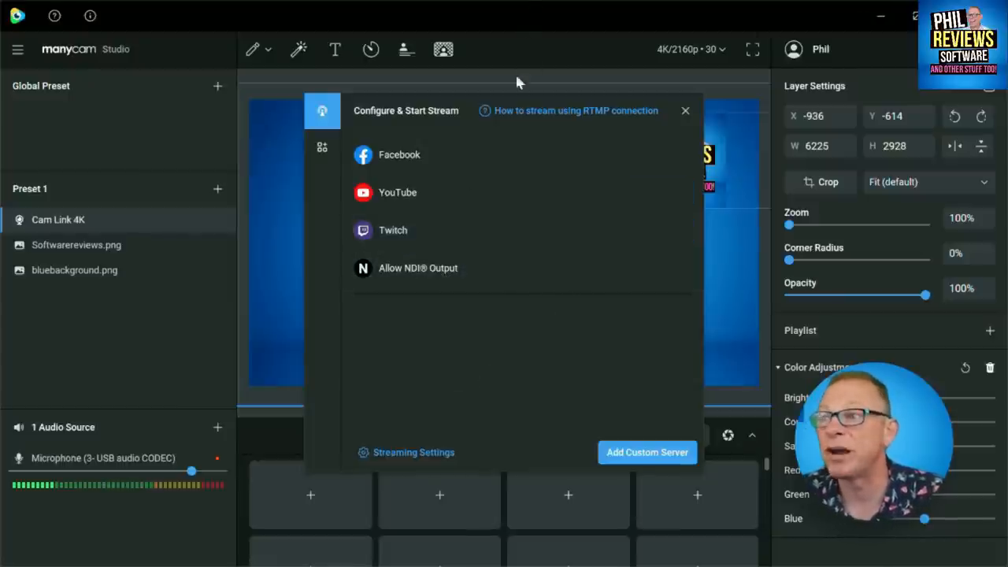
mouse_move(550, 34)
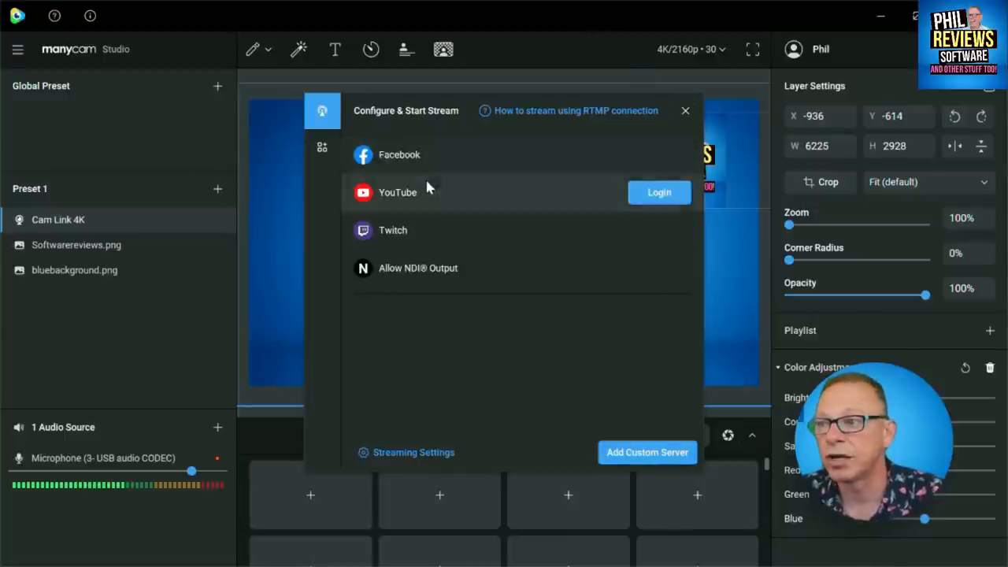
click(684, 110)
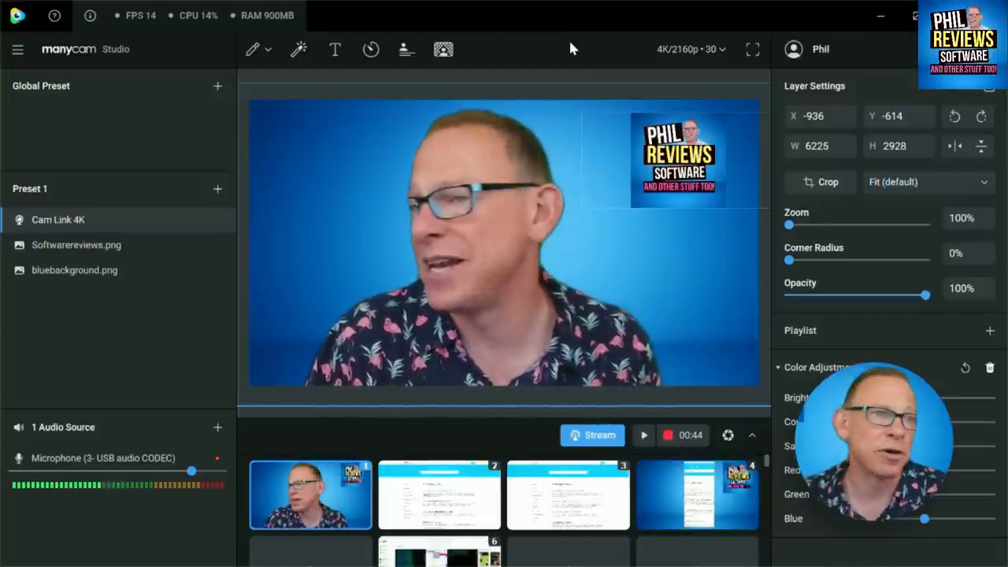
mouse_move(563, 55)
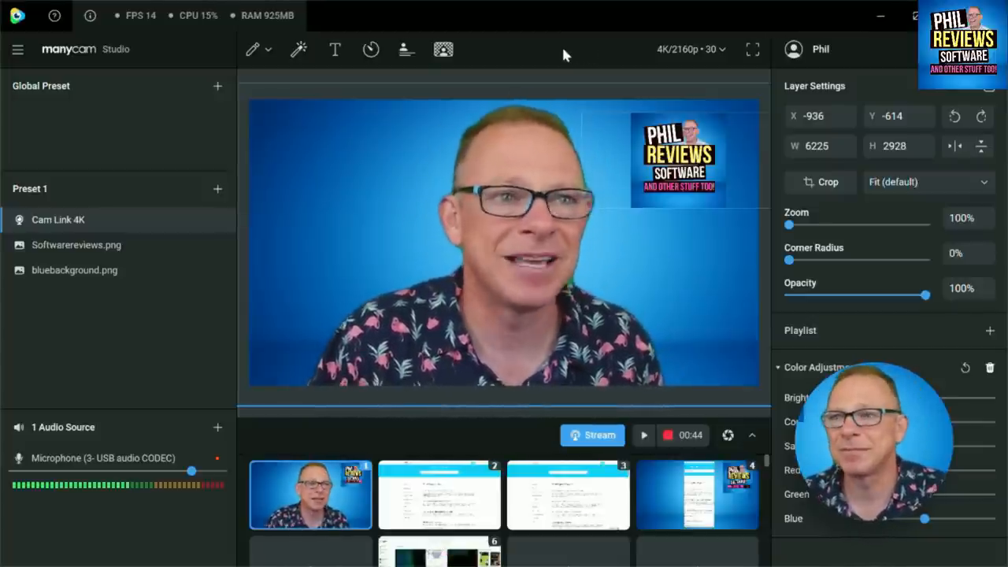
mouse_move(526, 54)
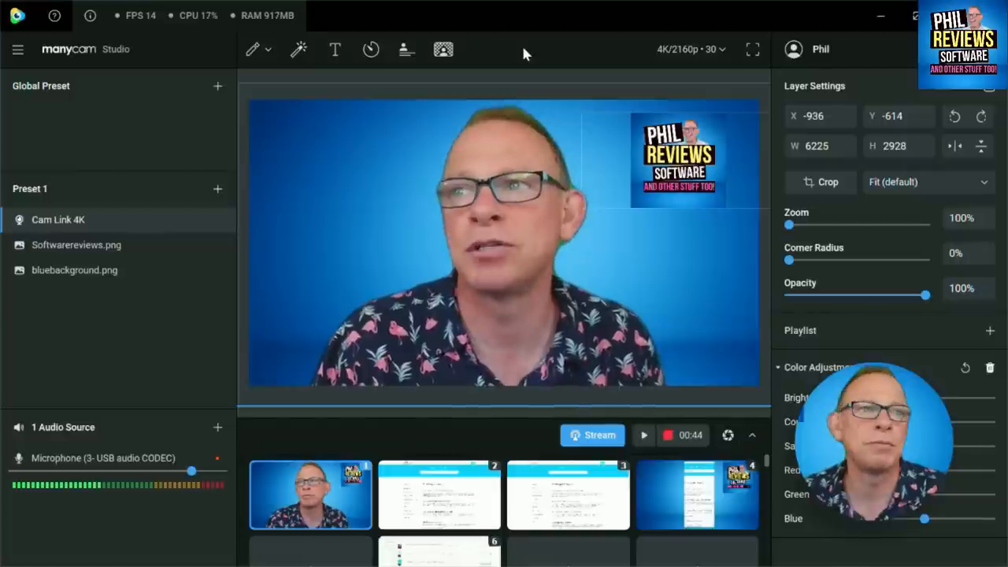